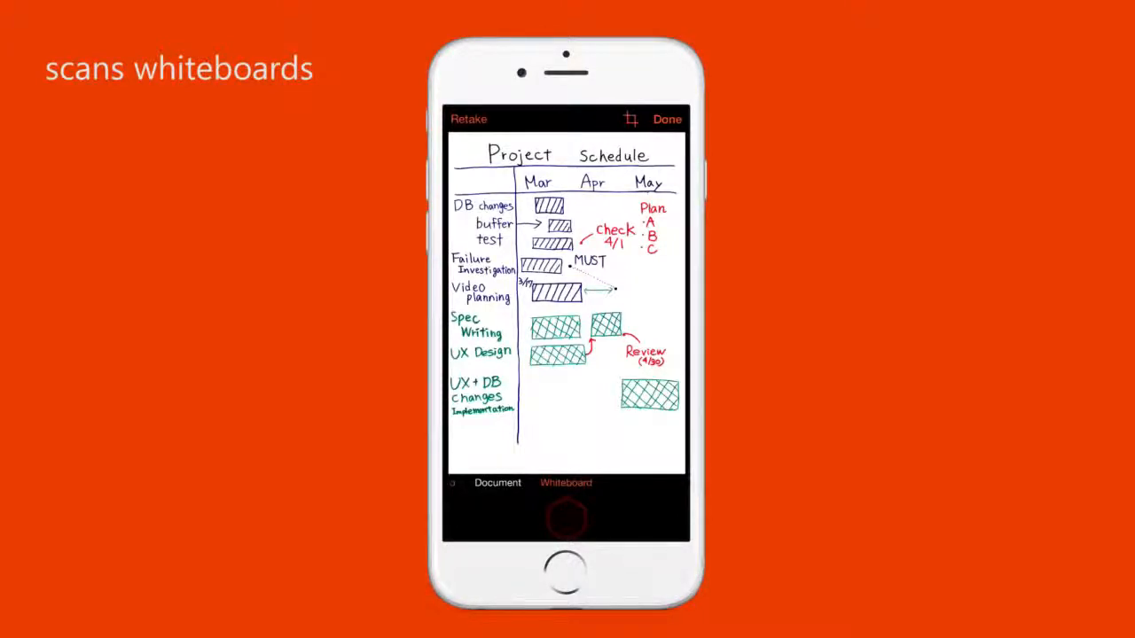
# Finish the whiteboard scan and export it to OneNote
pyautogui.click(667, 119)
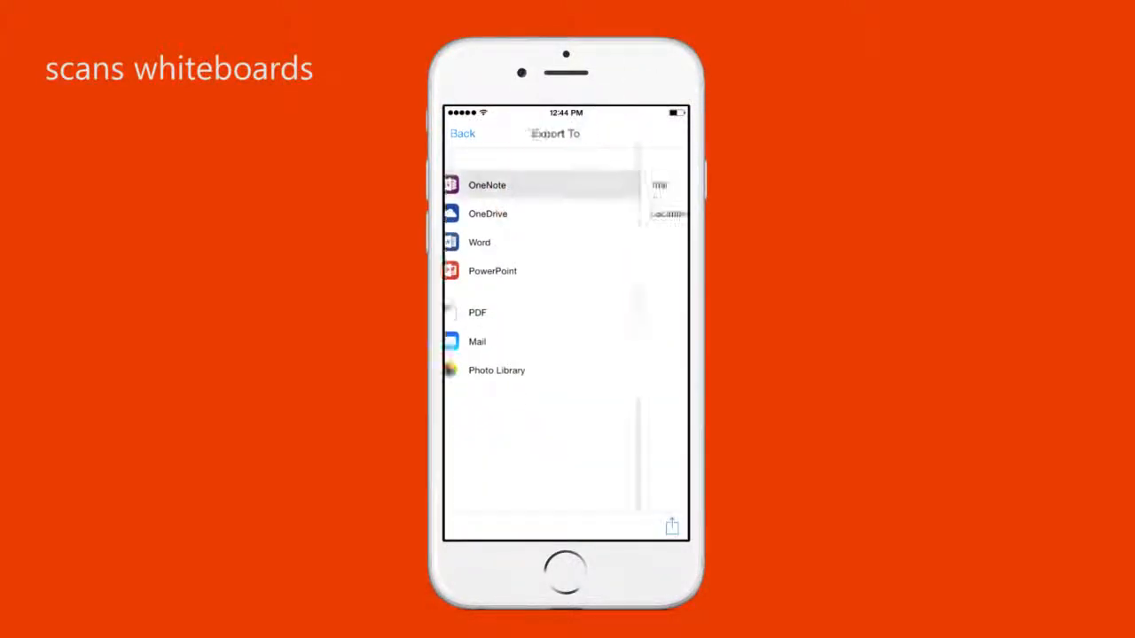
pyautogui.click(485, 185)
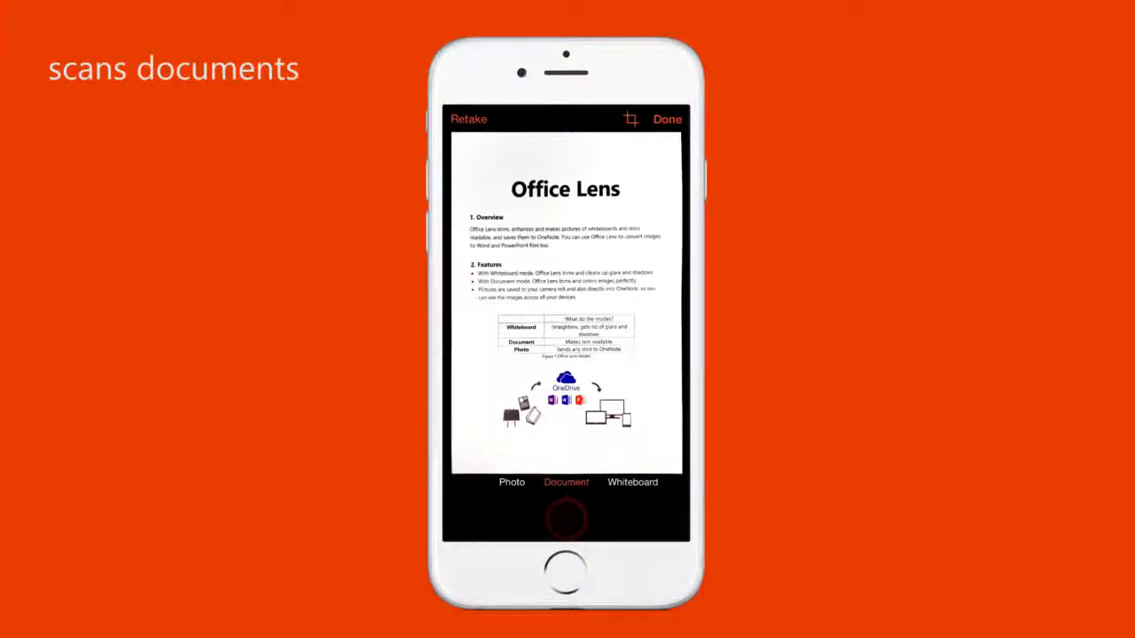
# Finish the document scan and export it as a Word .docx in Recent Uploads
pyautogui.click(666, 119)
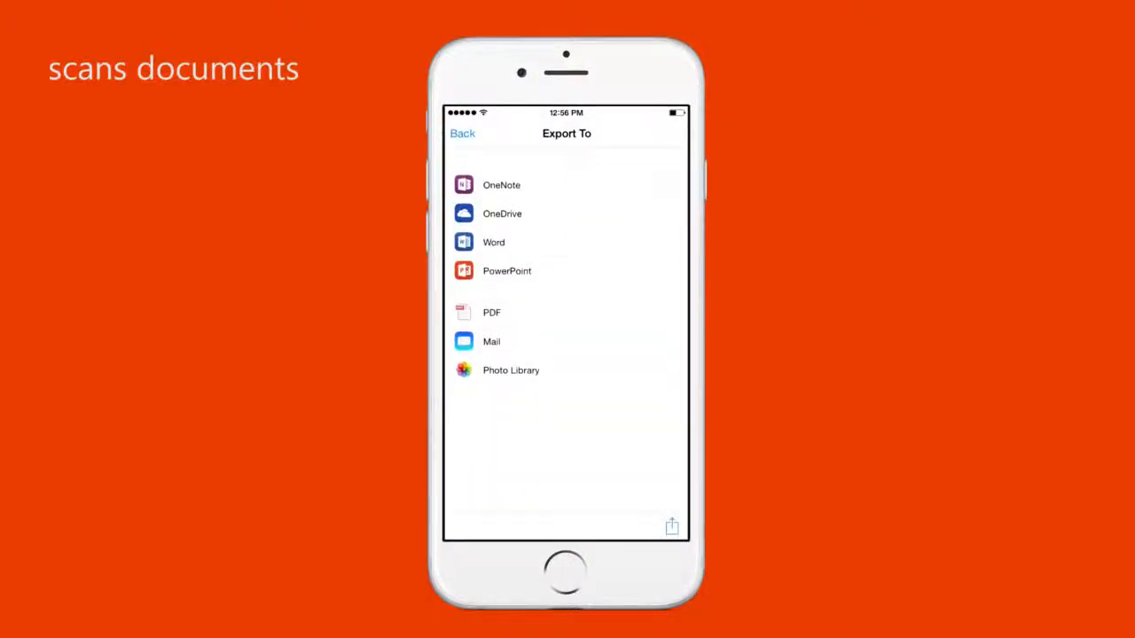
pyautogui.click(493, 241)
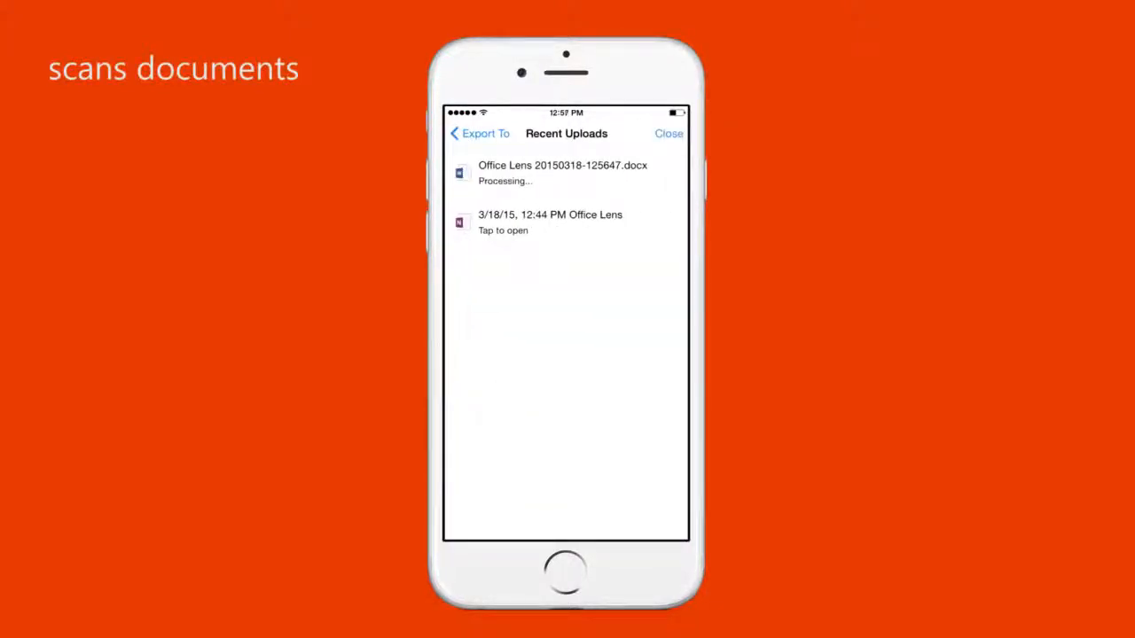
pyautogui.click(550, 222)
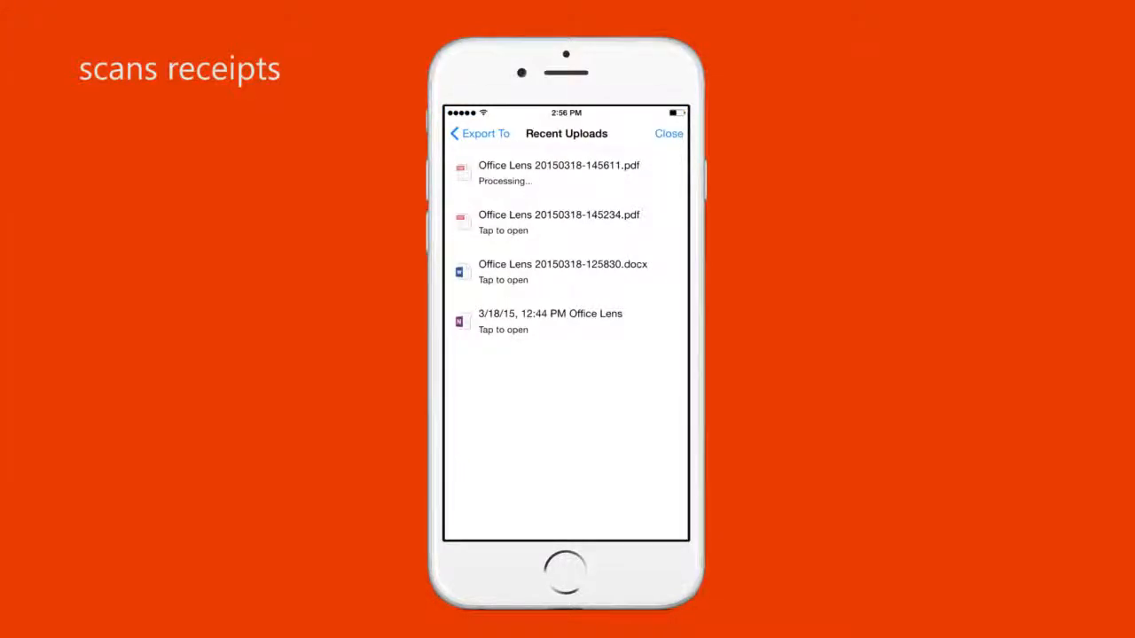
# Open the newly uploaded receipt PDF showing the Fourth Coffee receipt
pyautogui.click(550, 321)
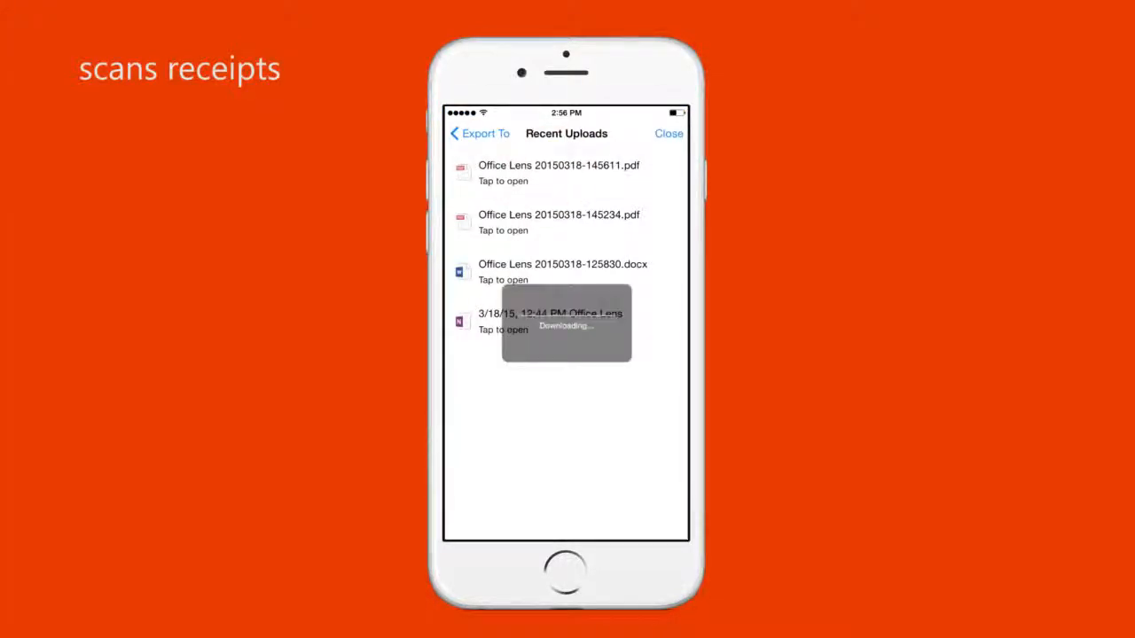
pyautogui.click(556, 174)
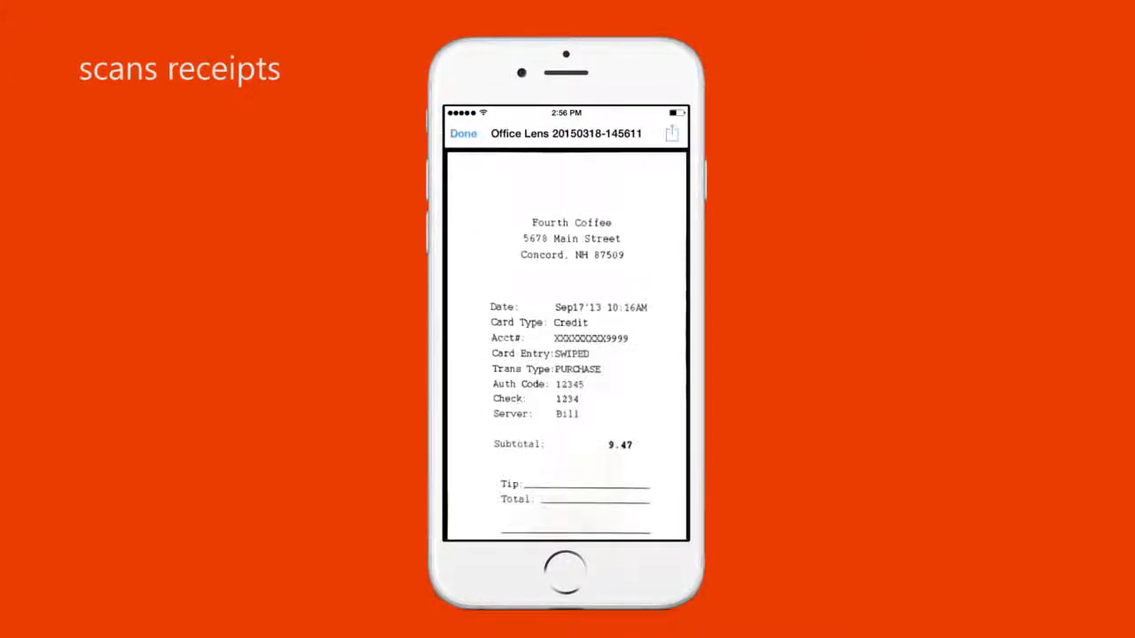